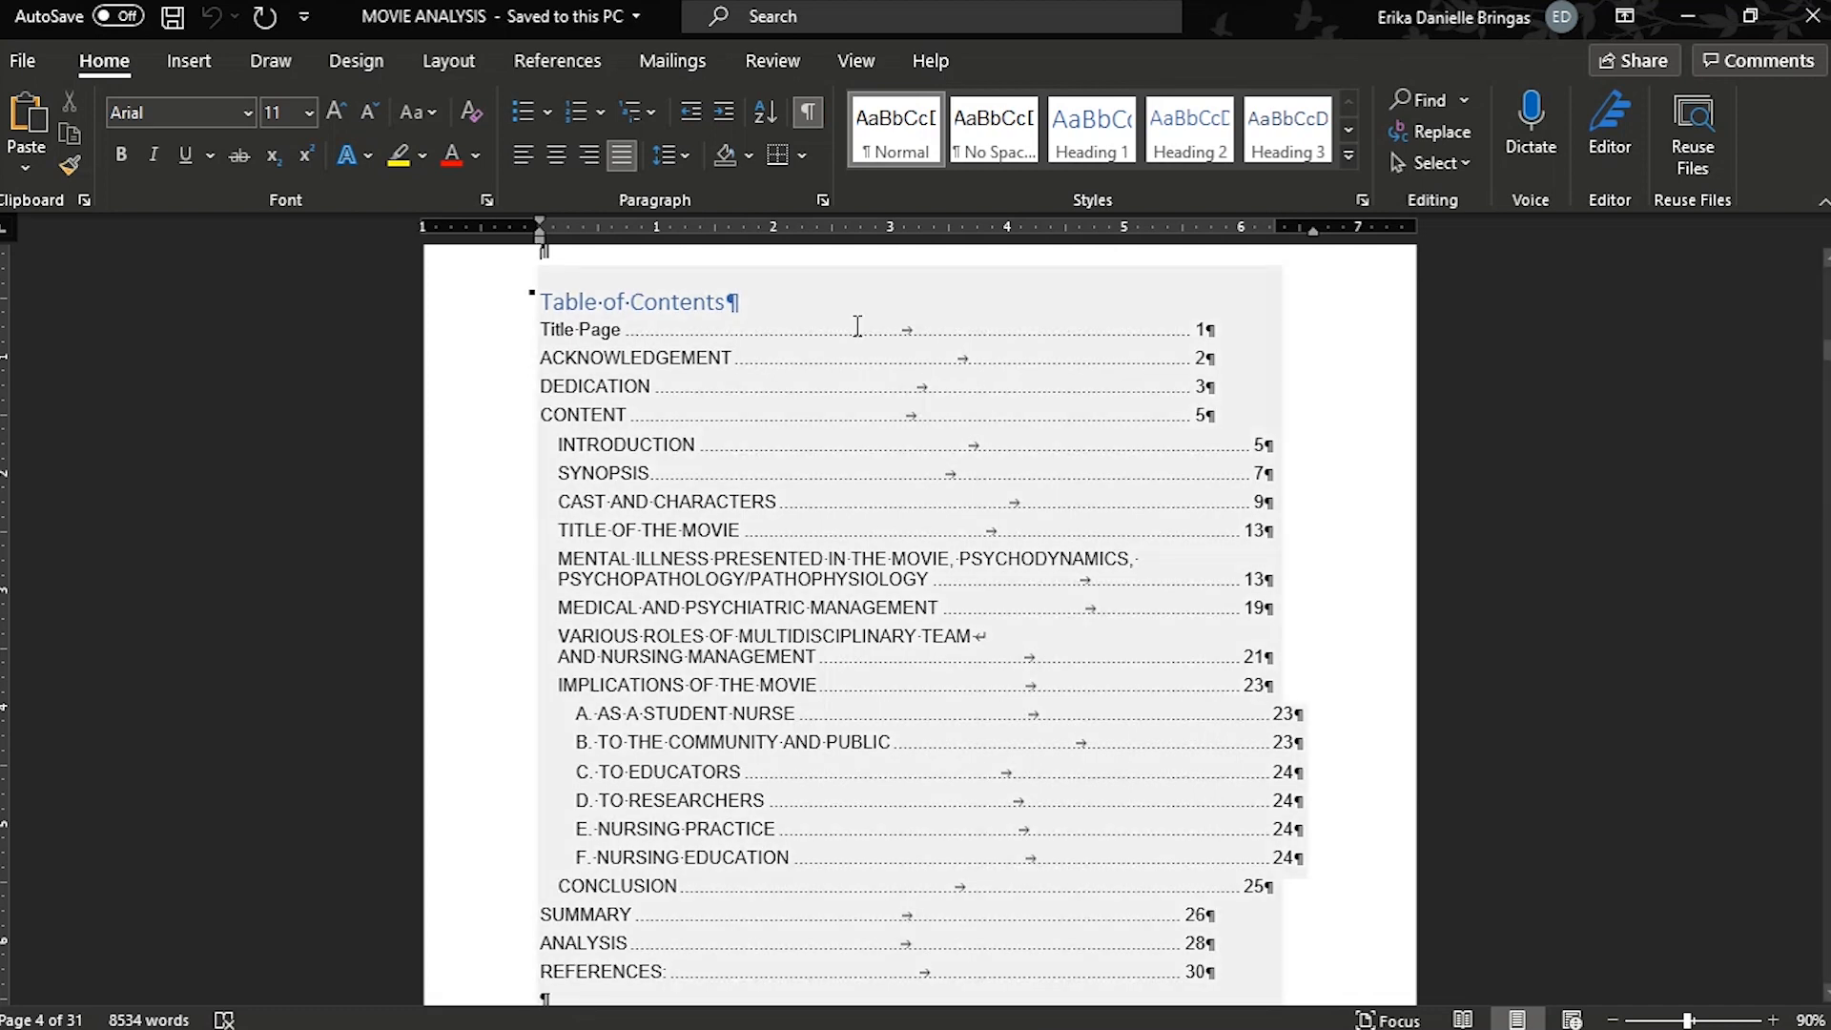
Show the References tools above the MOVIE ANALYSIS document's table of contents
left_click(557, 61)
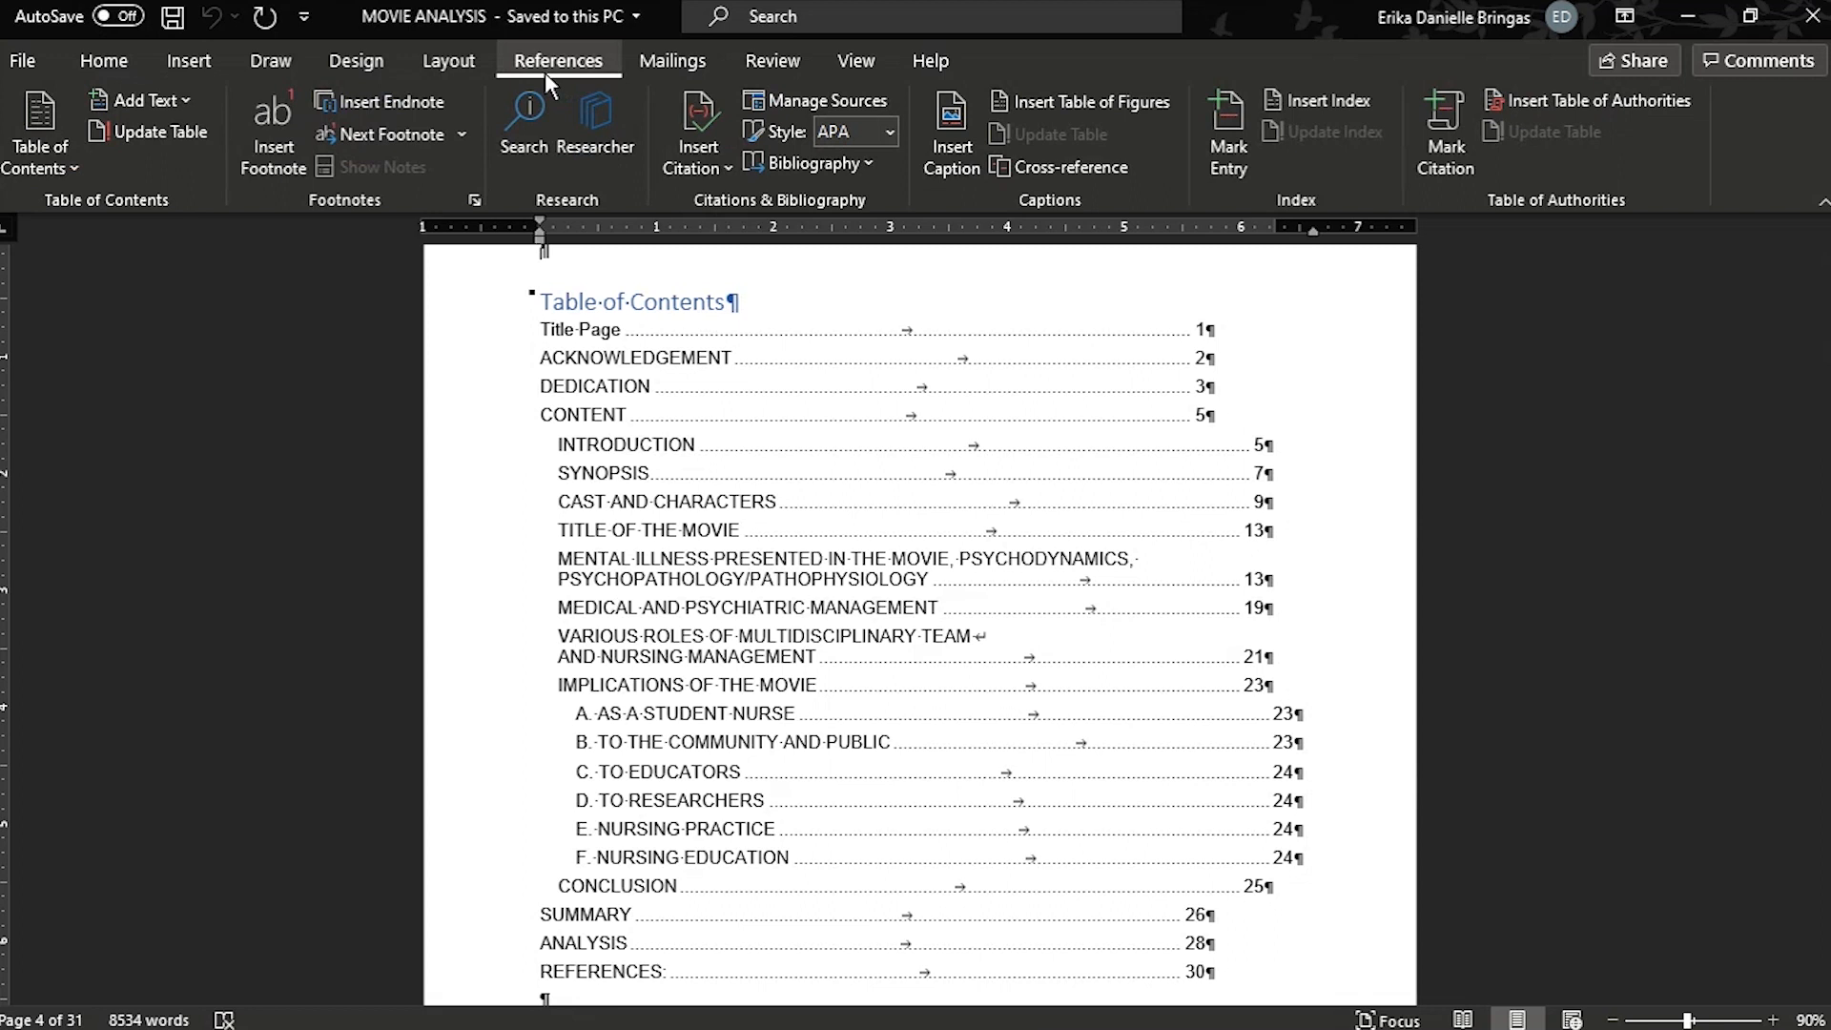
left_click(40, 132)
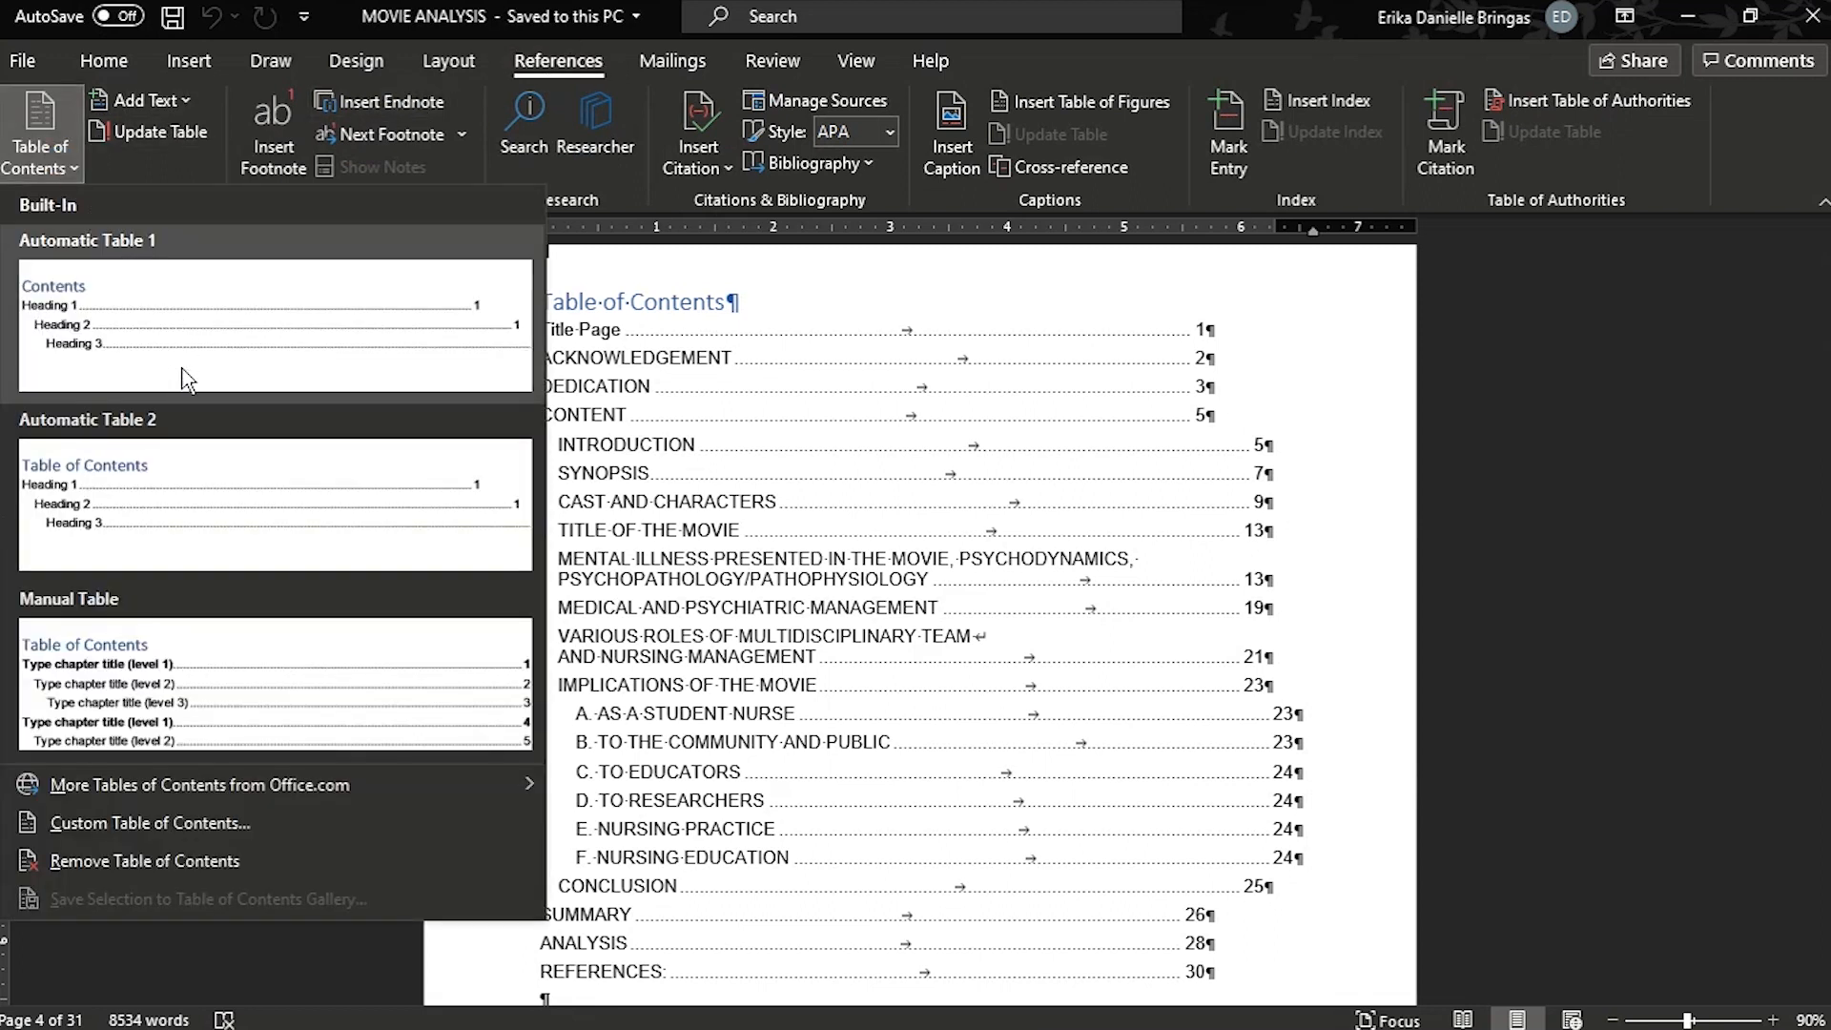
mouse_move(210, 583)
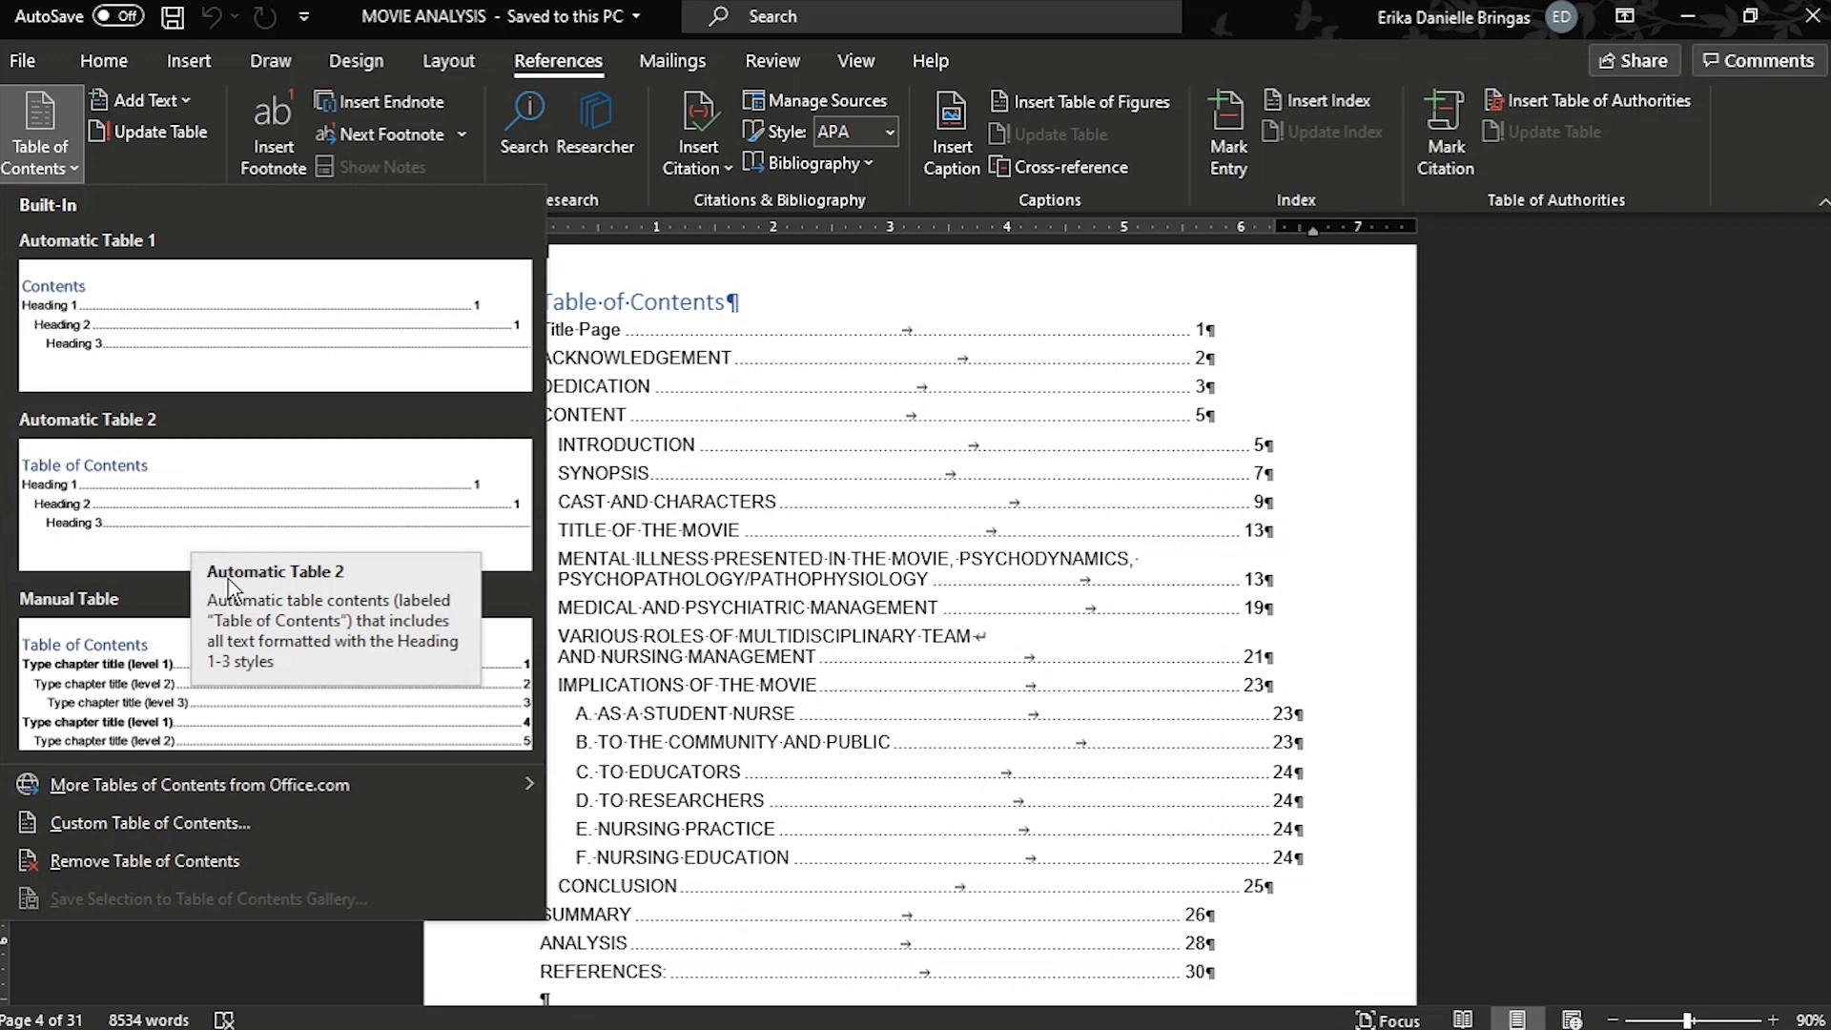
left_click(41, 131)
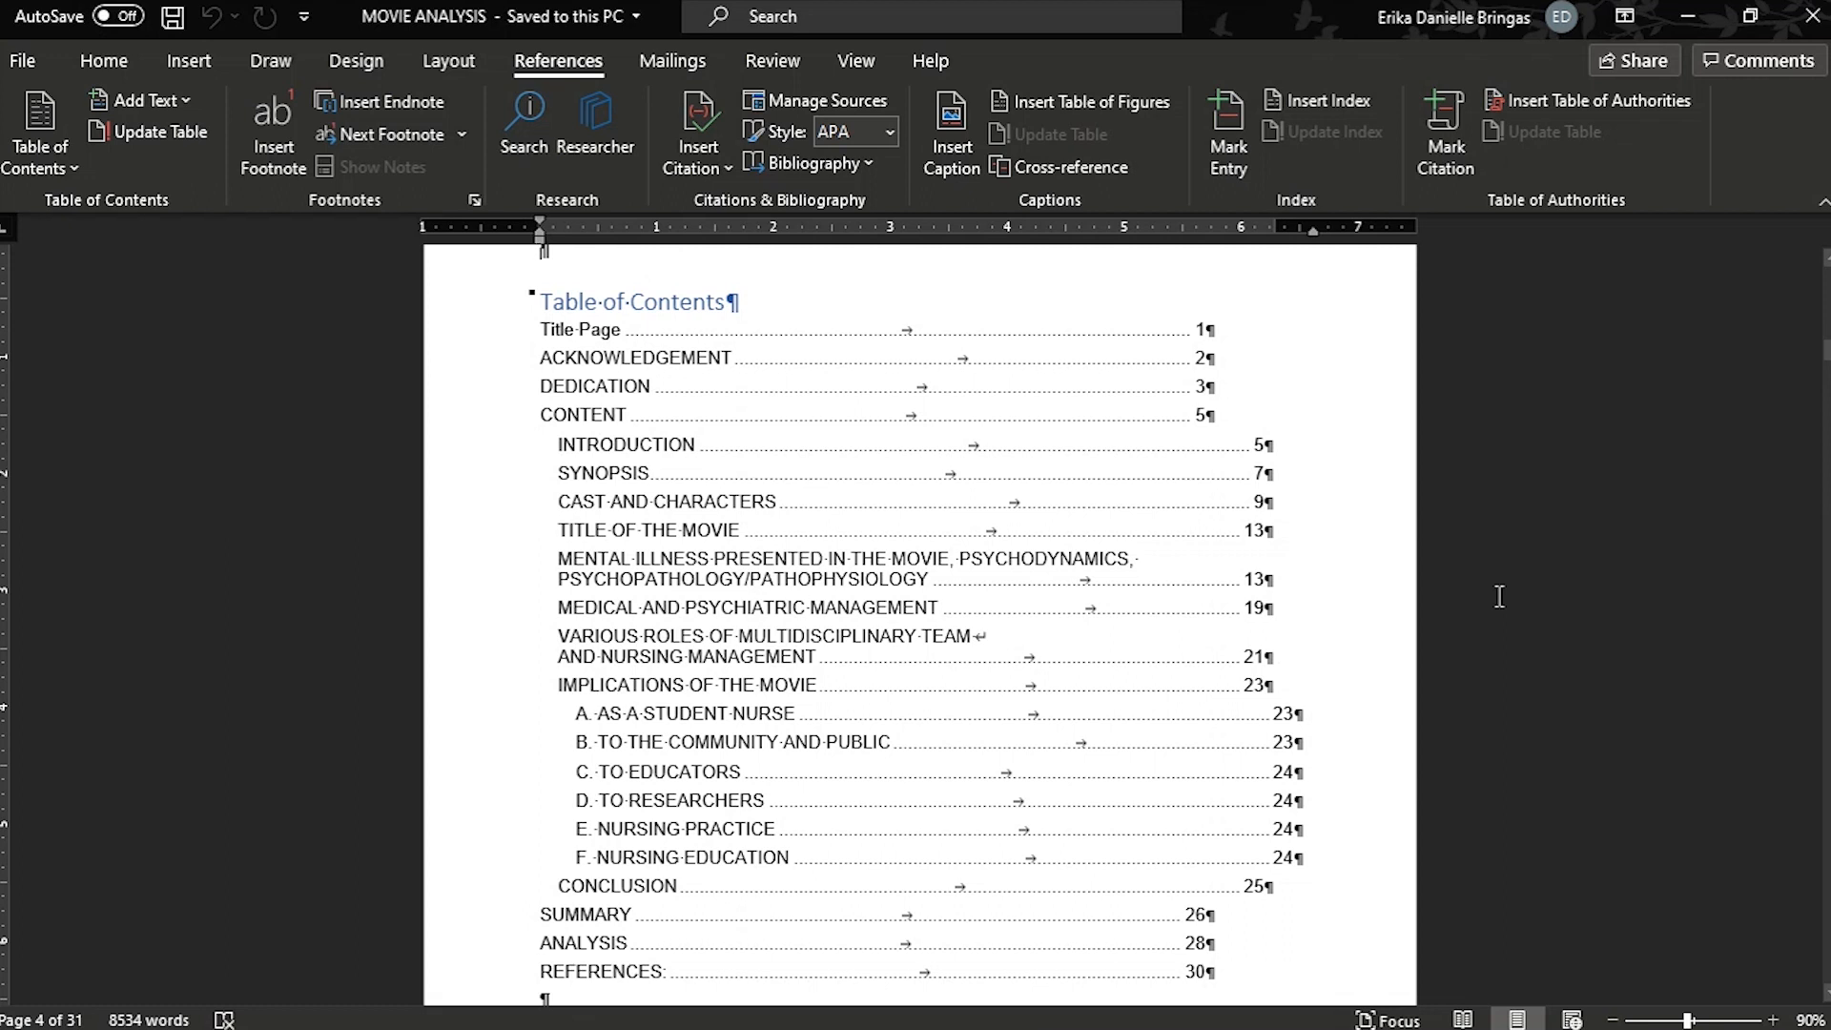
mouse_move(1320, 513)
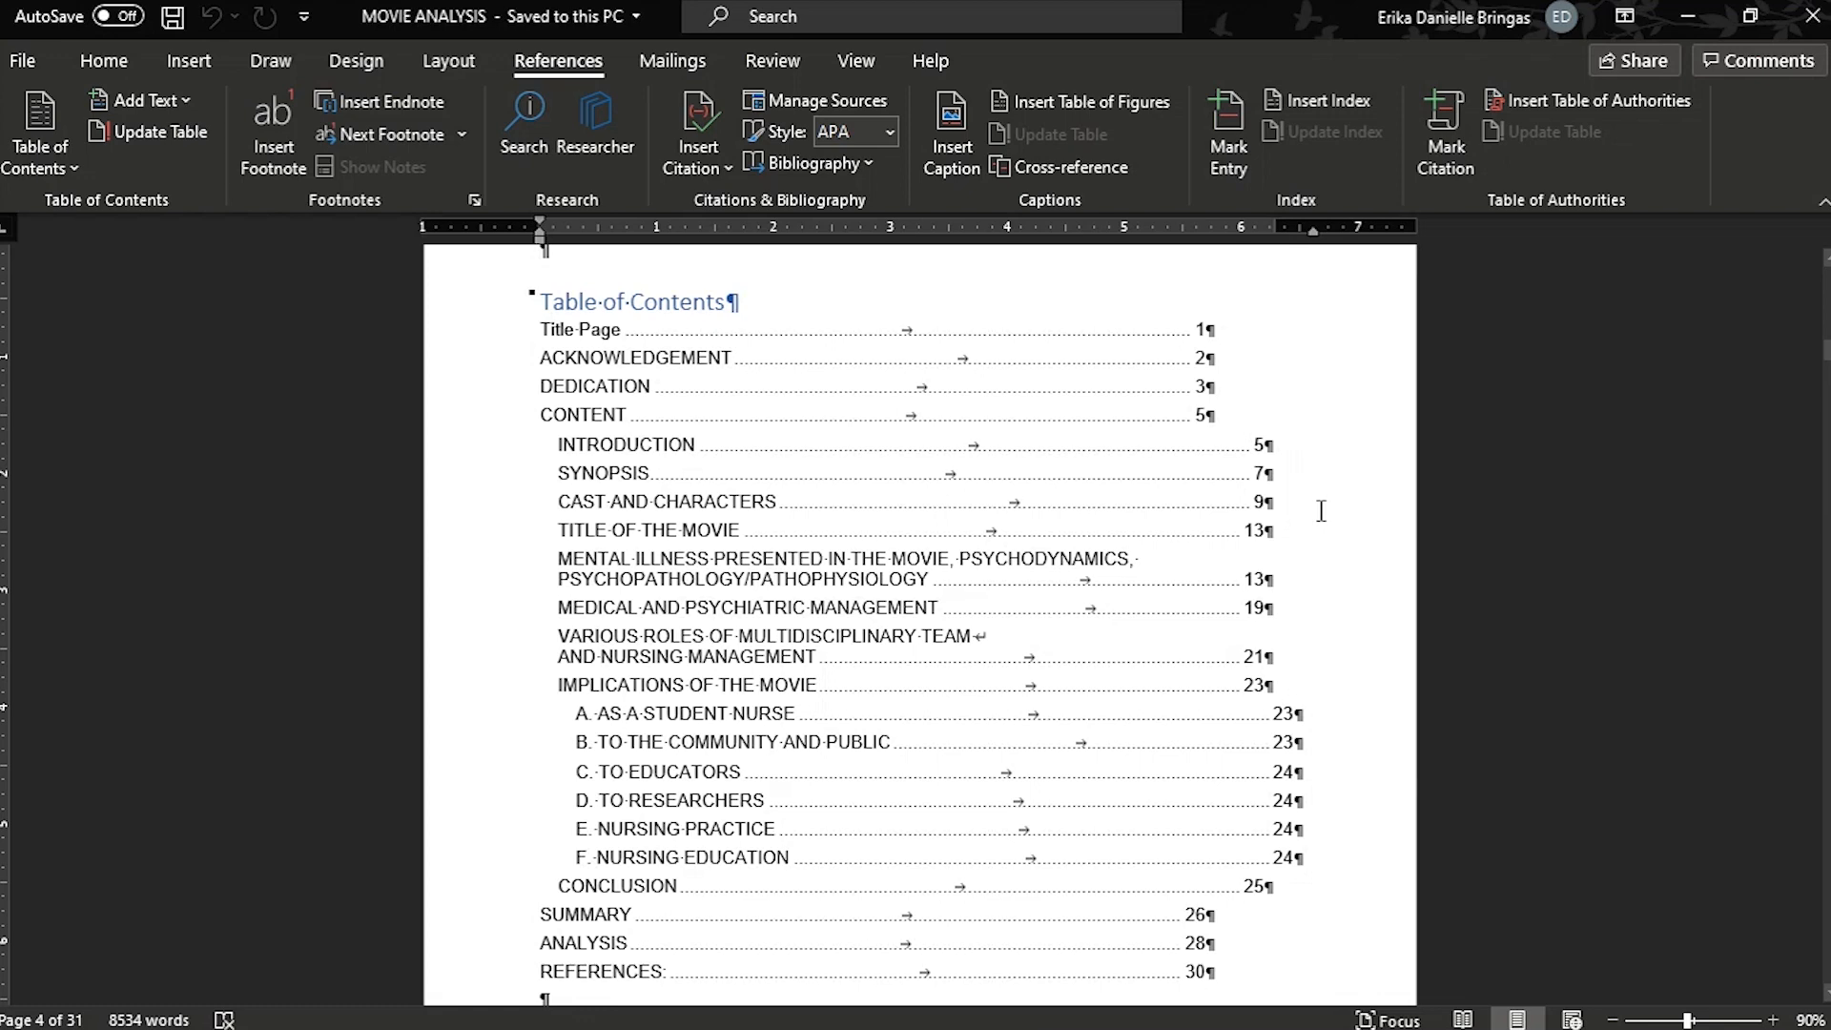